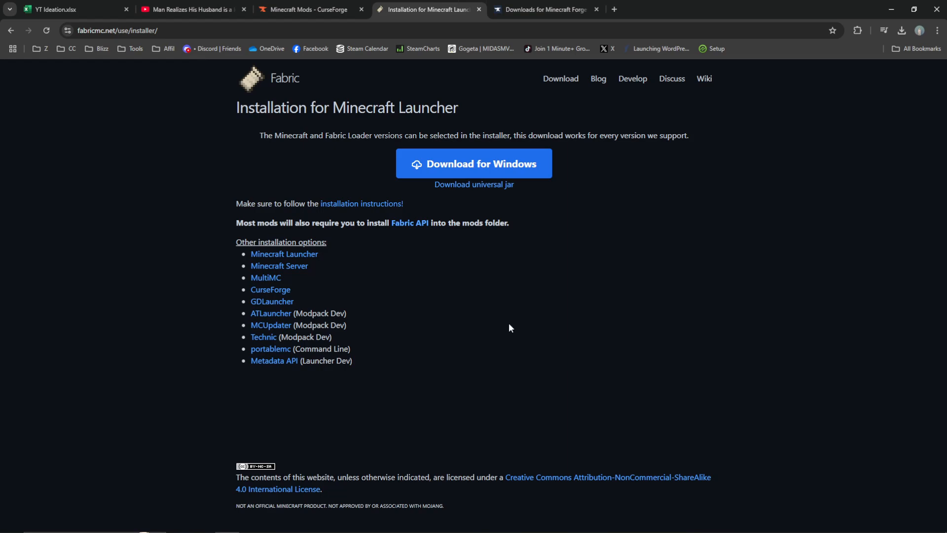
mouse_move(468, 148)
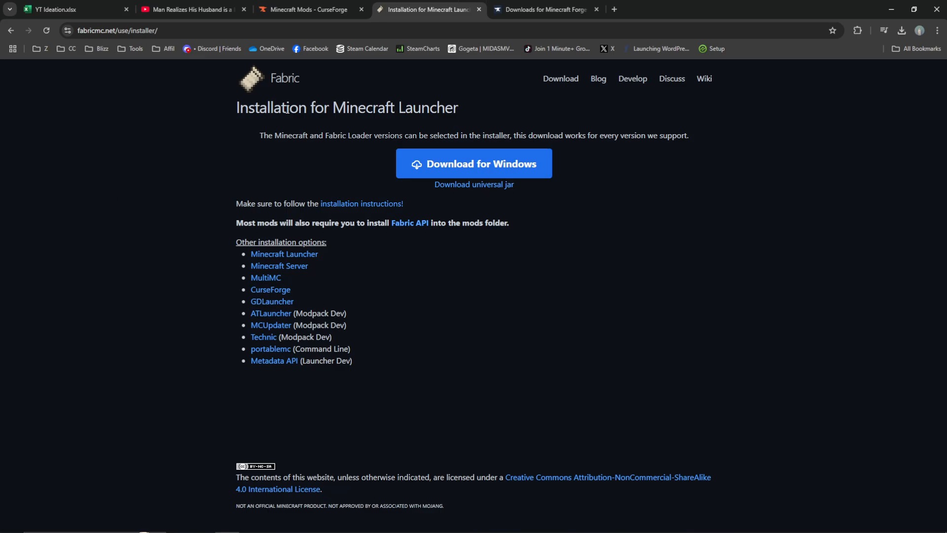
mouse_move(559, 79)
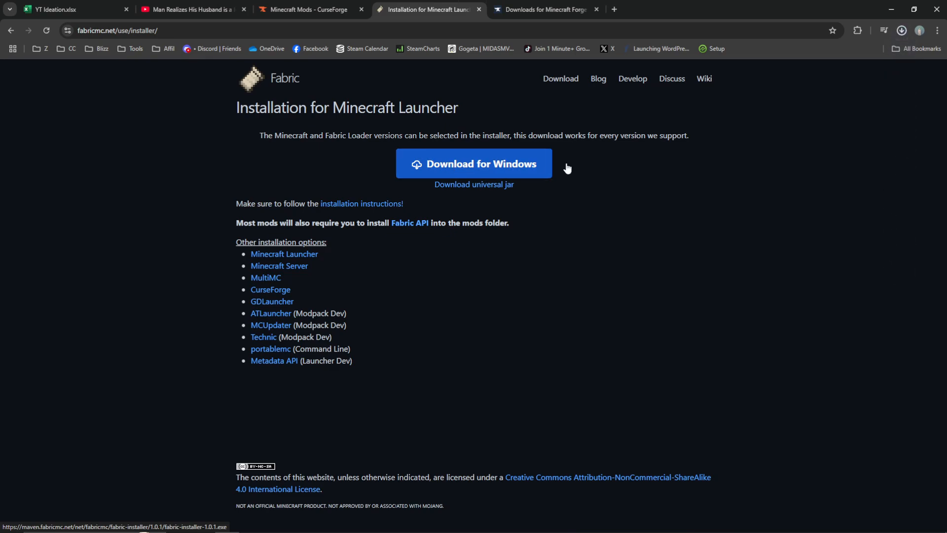
Step: Download the Fabric installer for Windows from fabricmc.net
click(900, 31)
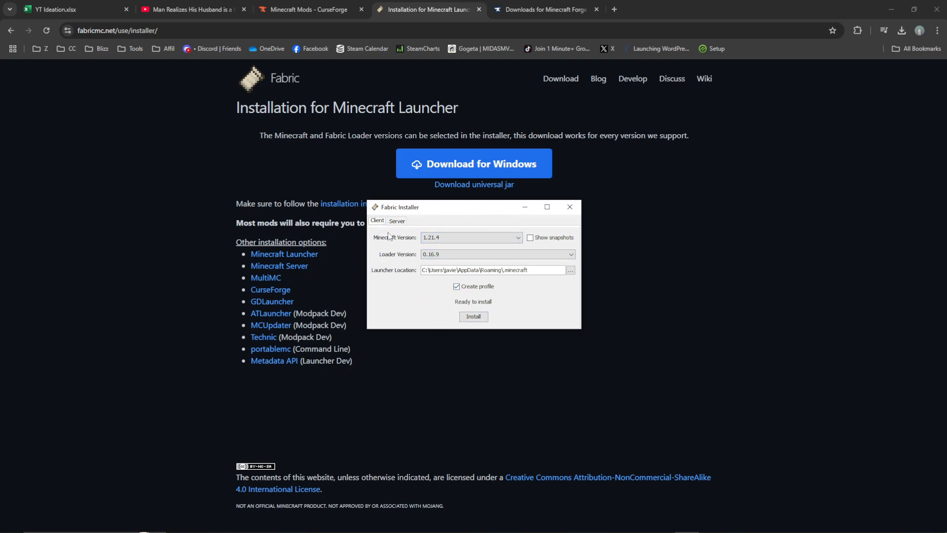
Step: Install Fabric Loader 0.16.9 for Minecraft 1.21.4, accepting the launcher-open warning and success dialog
click(471, 237)
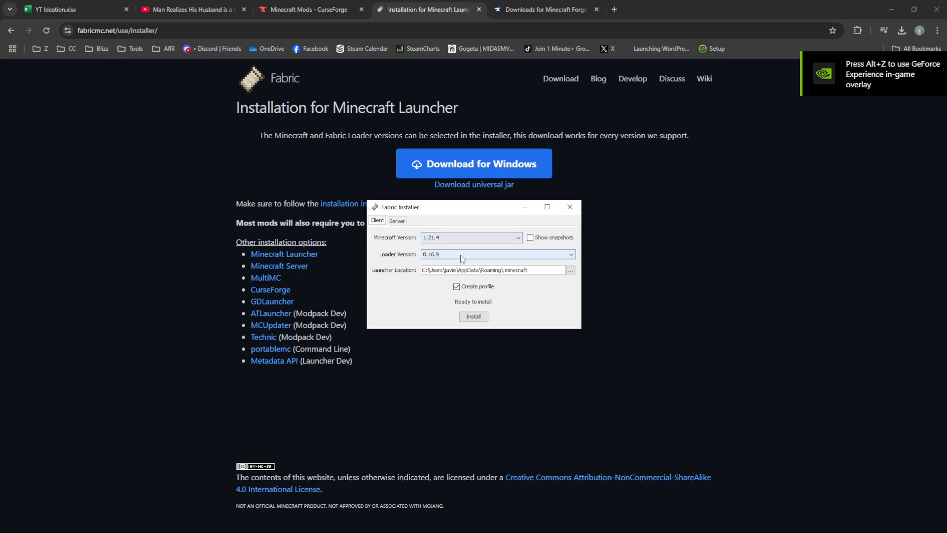
click(492, 269)
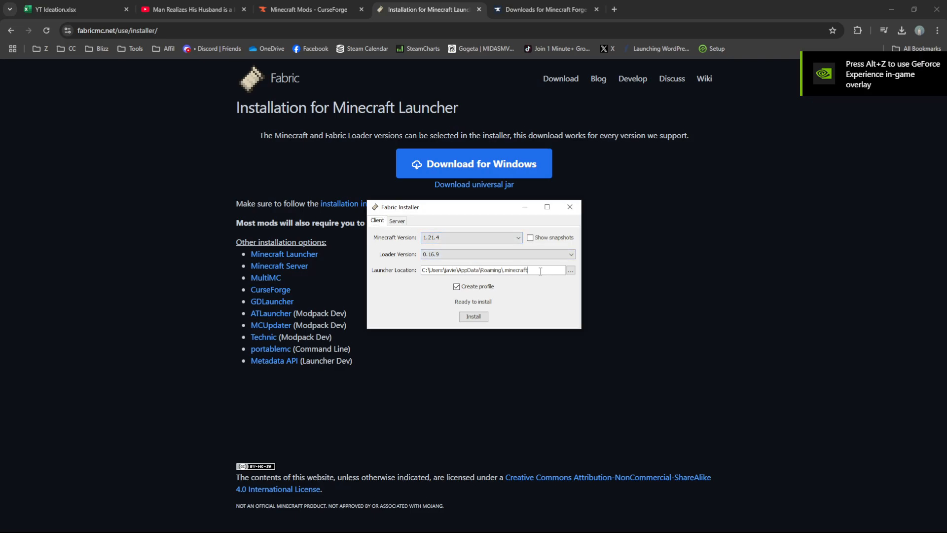
double_click(508, 269)
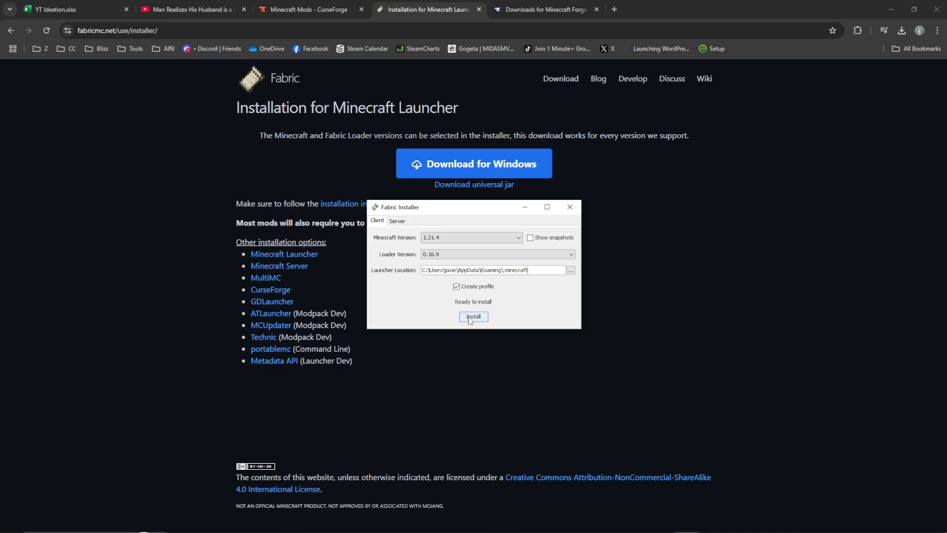
click(473, 316)
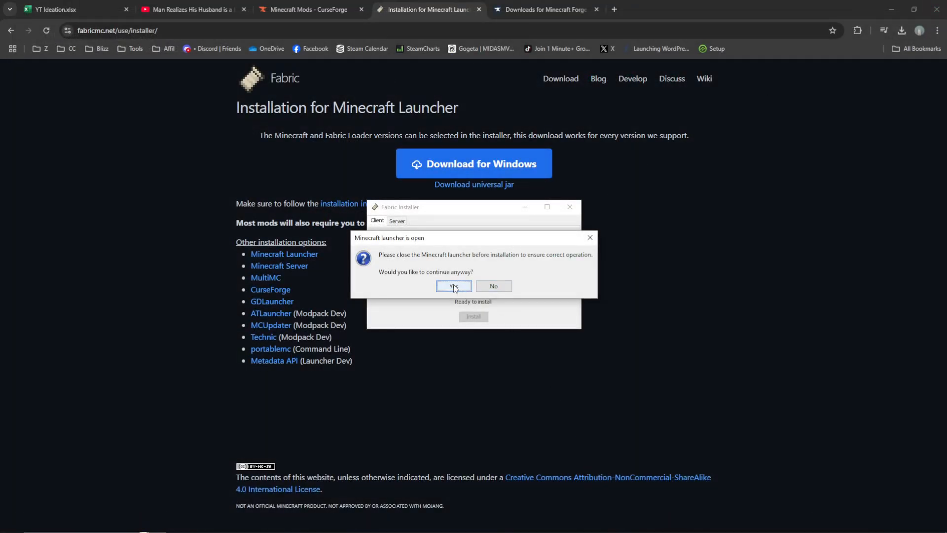
click(453, 285)
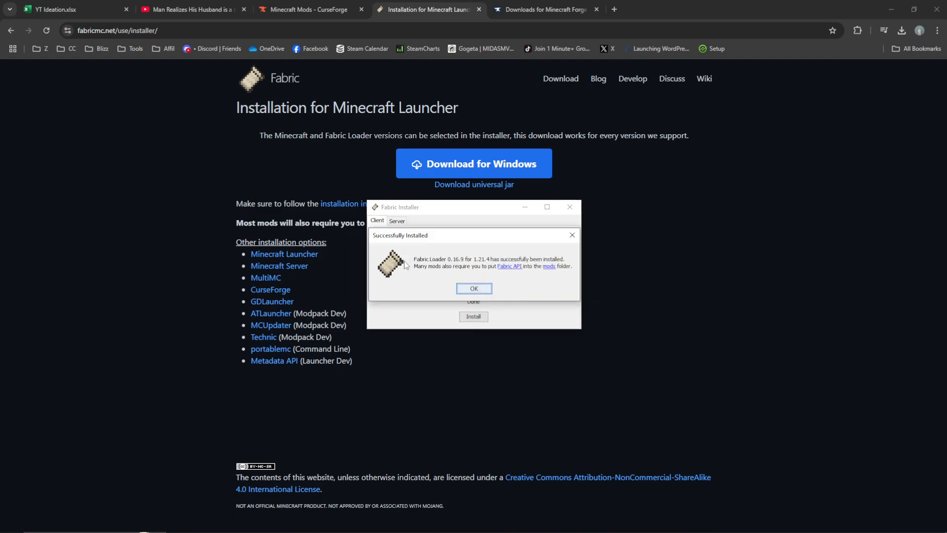
mouse_move(483, 264)
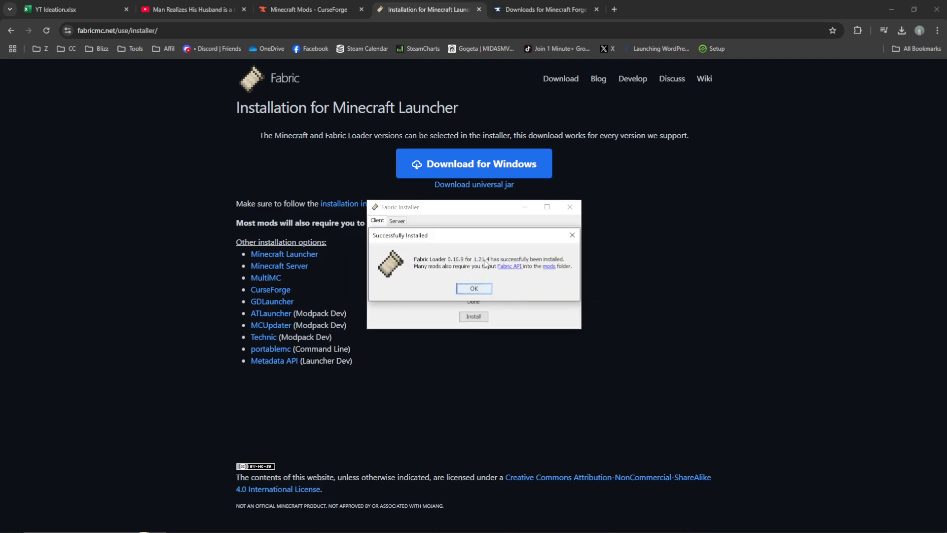
click(474, 288)
text(m)
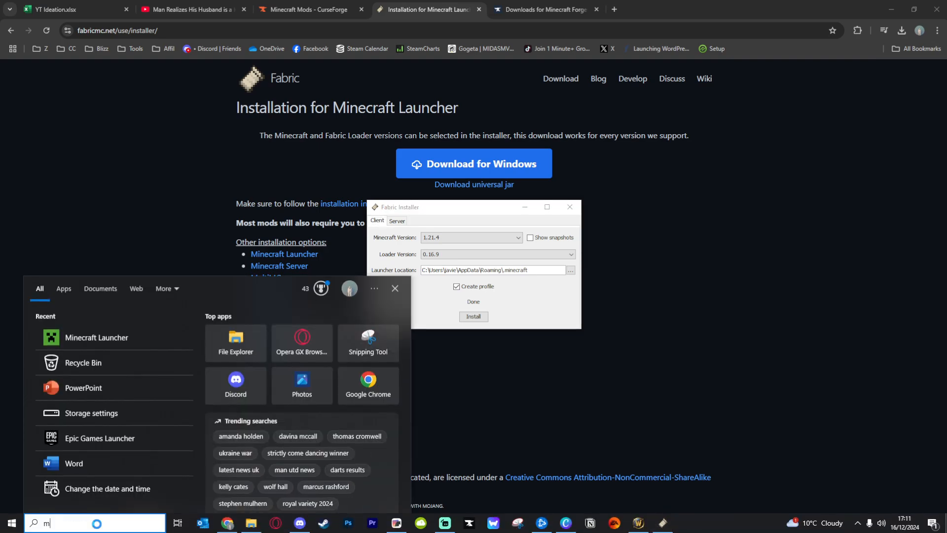
Step: Launch Minecraft Launcher and open the fabric-loader-1.21.4 installation's game folder
text(inecr)
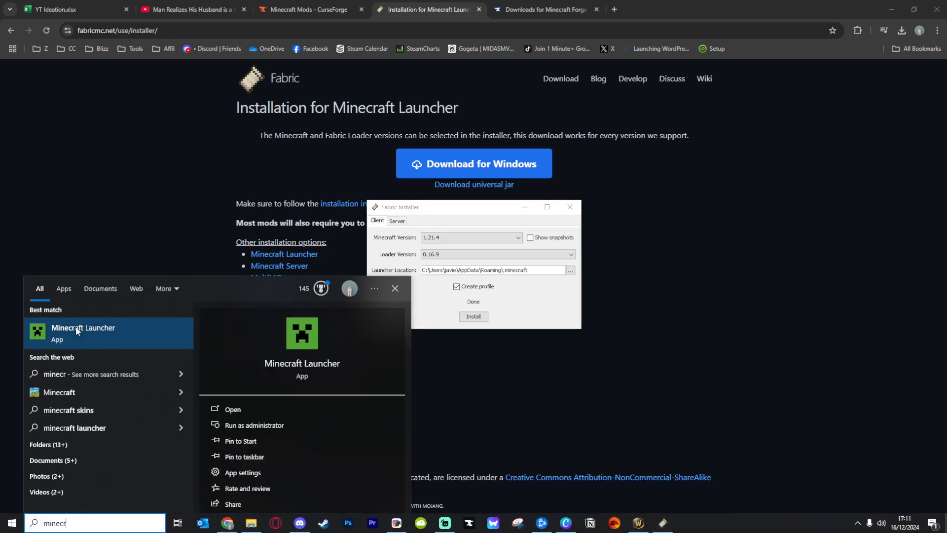
click(83, 330)
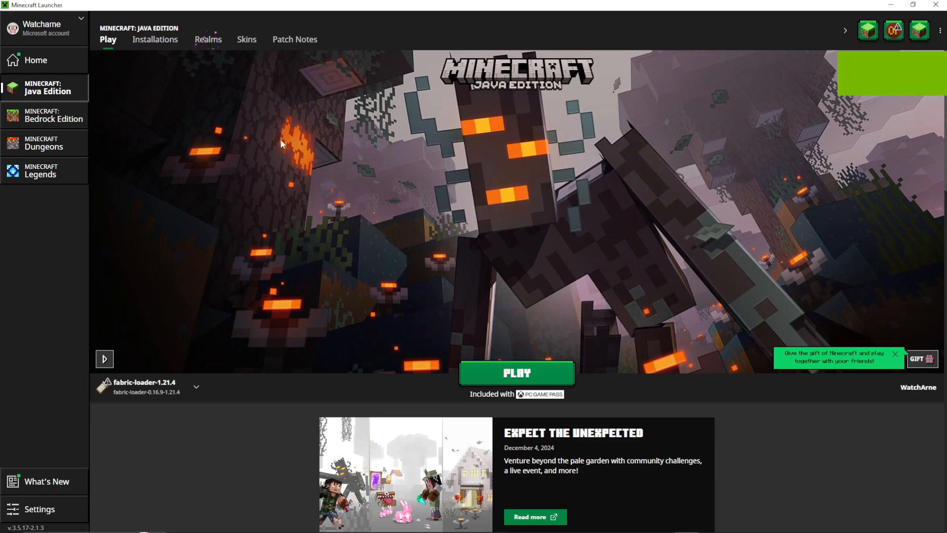
click(154, 39)
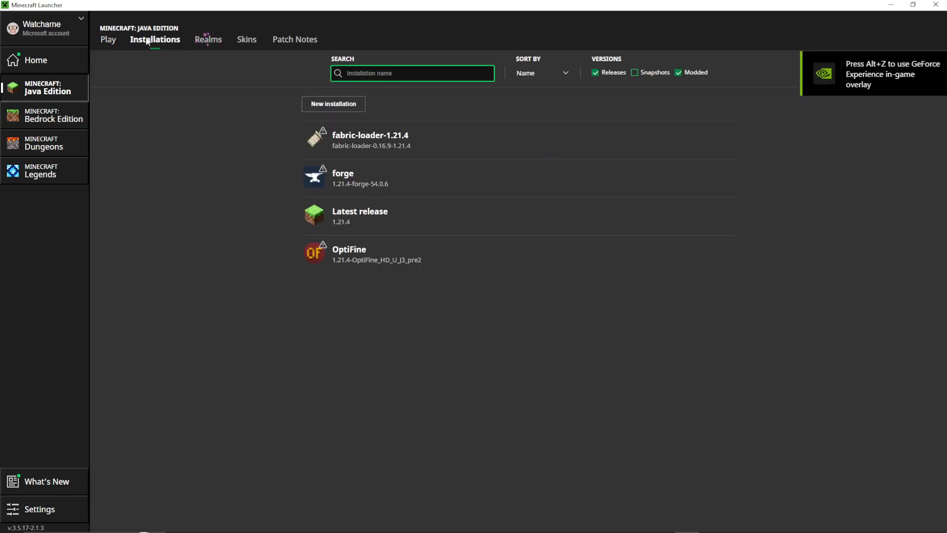
mouse_move(167, 48)
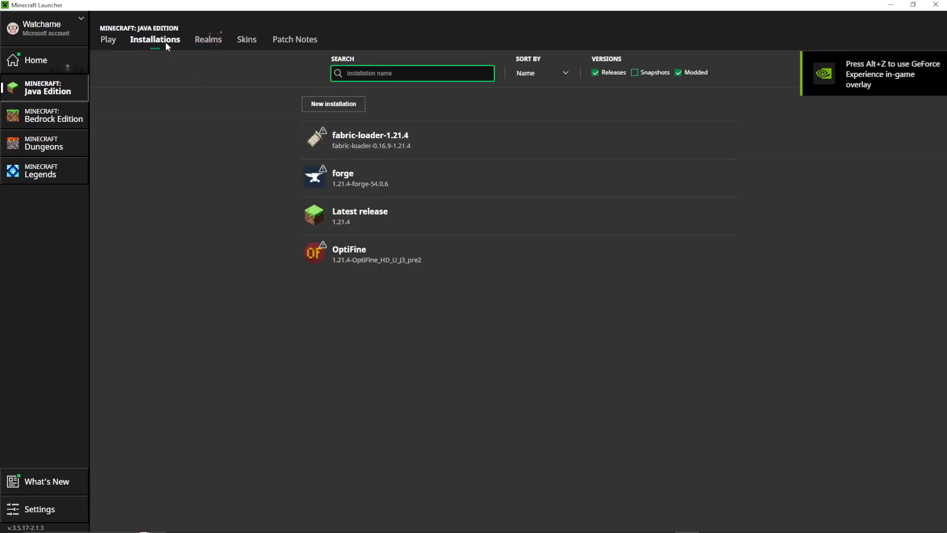
mouse_move(363, 140)
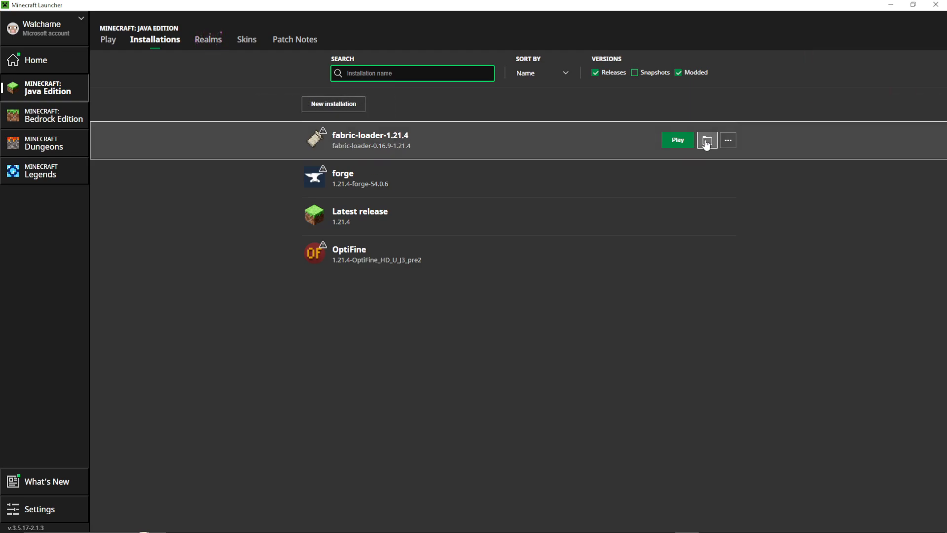
click(706, 140)
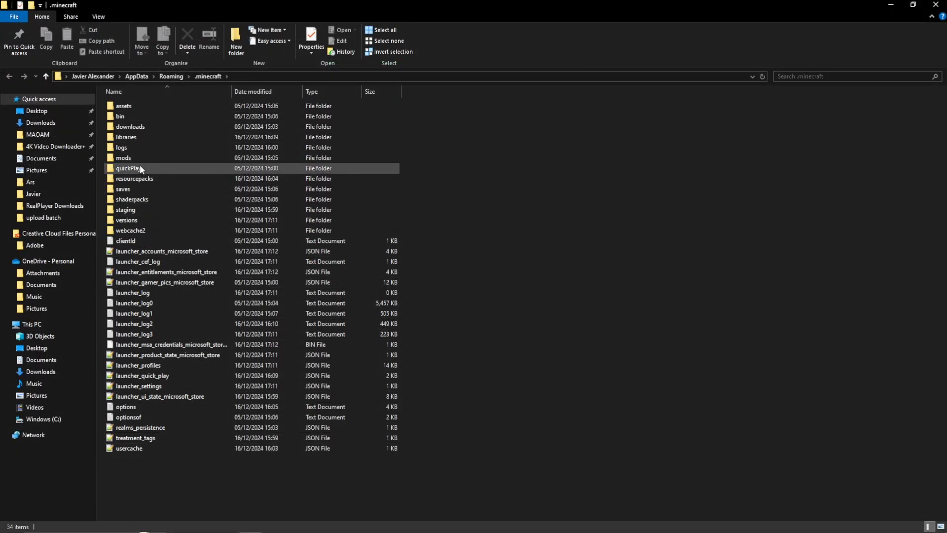
Step: Open the mods folder inside .minecraft
click(123, 158)
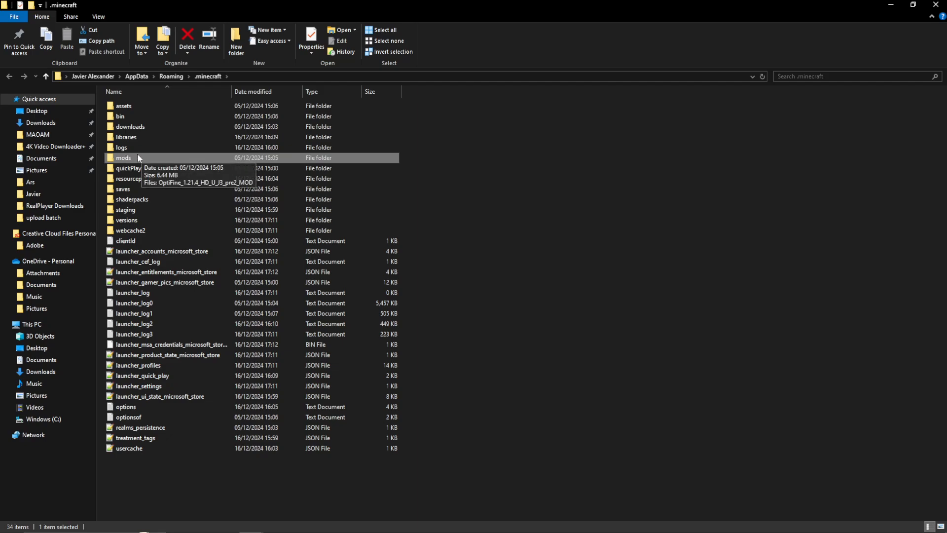
double_click(124, 158)
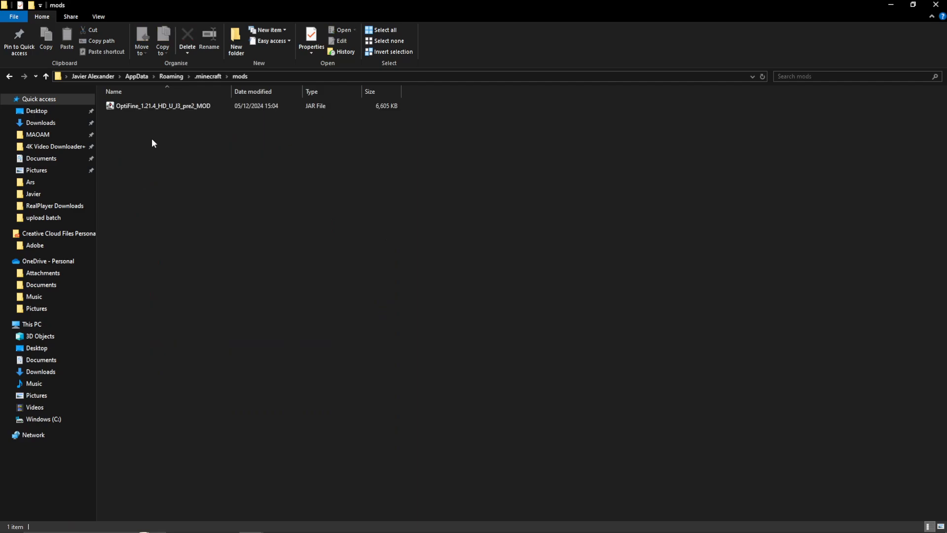
mouse_move(123, 107)
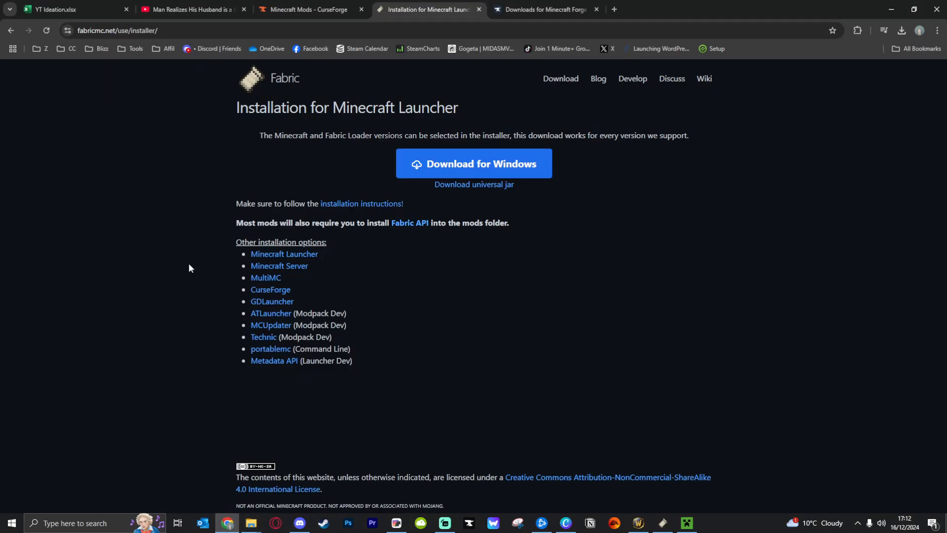
Step: Filter CurseForge Fabric mods to game version 1.21.4 and download Mouse Tweaks
click(307, 8)
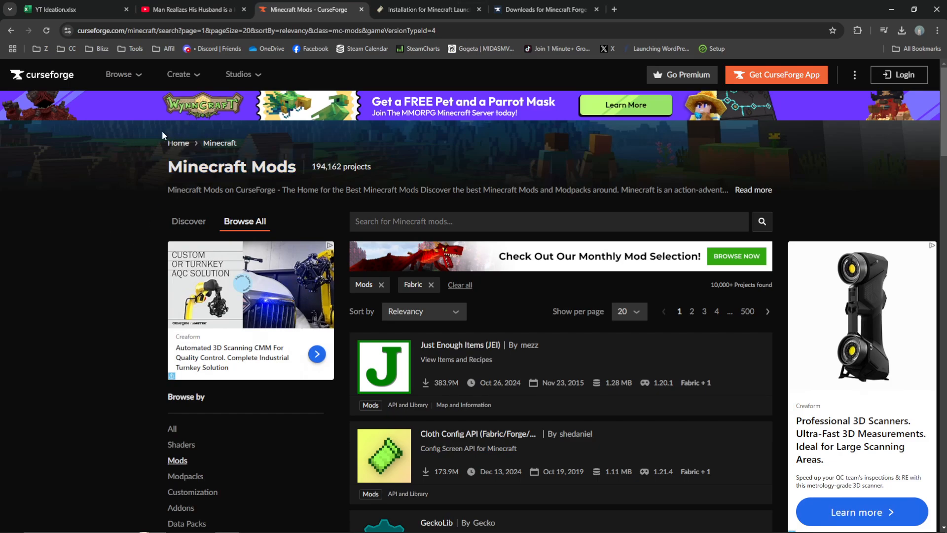
mouse_move(306, 245)
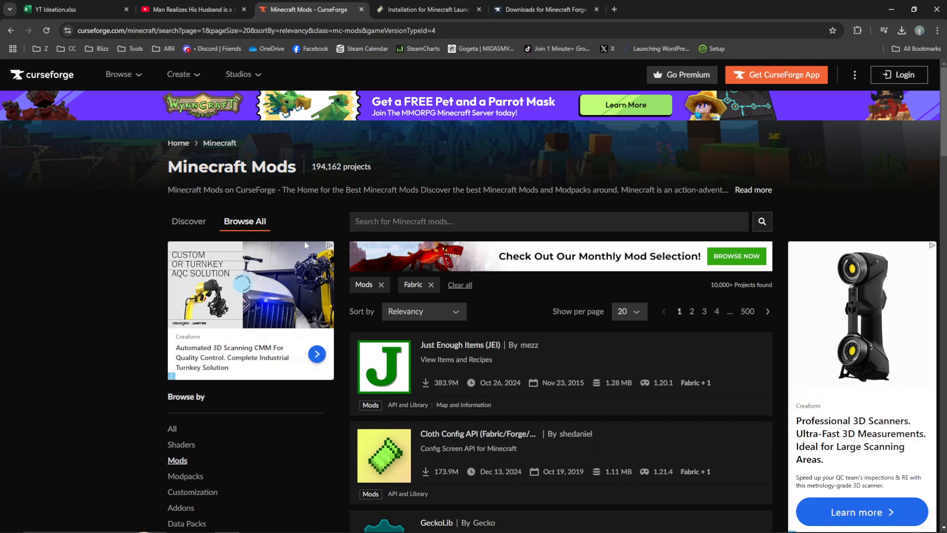
scroll(down, 3)
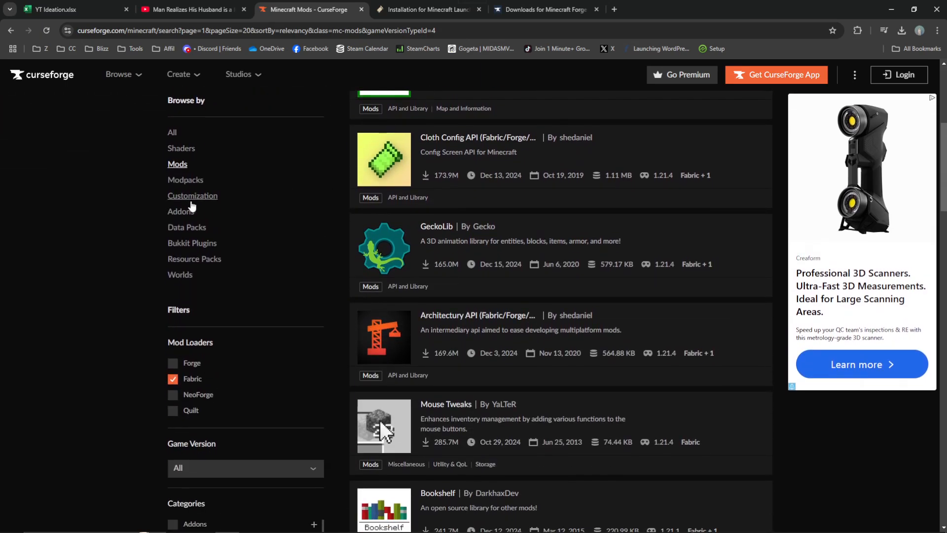
scroll(down, 3)
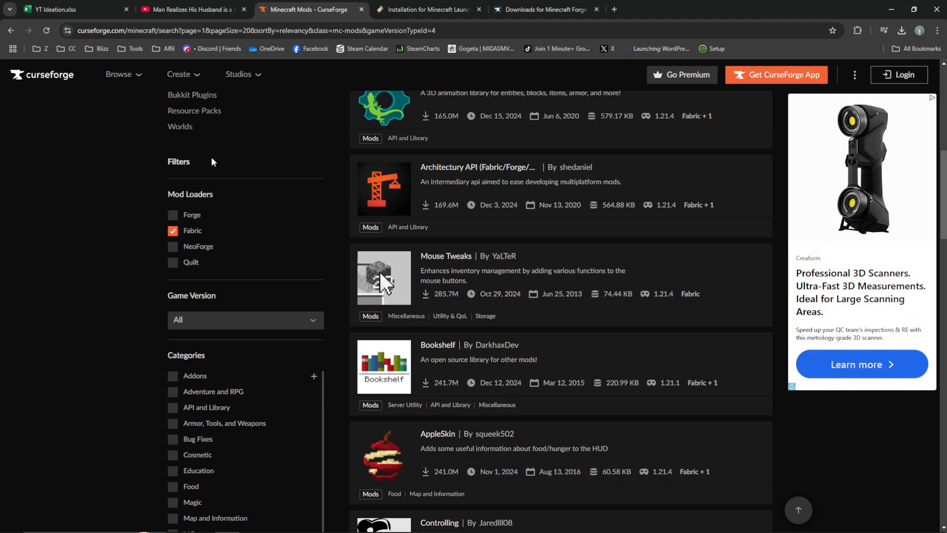
mouse_move(202, 234)
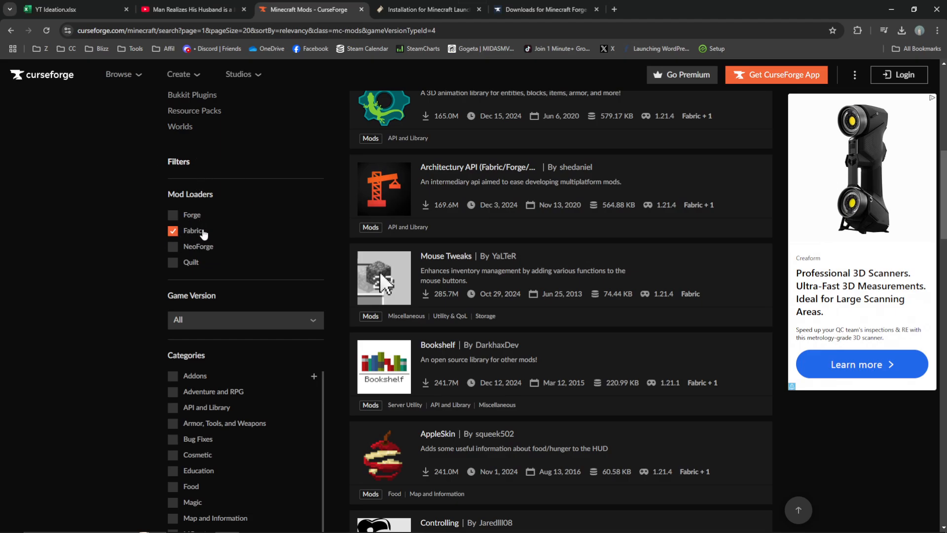
click(244, 320)
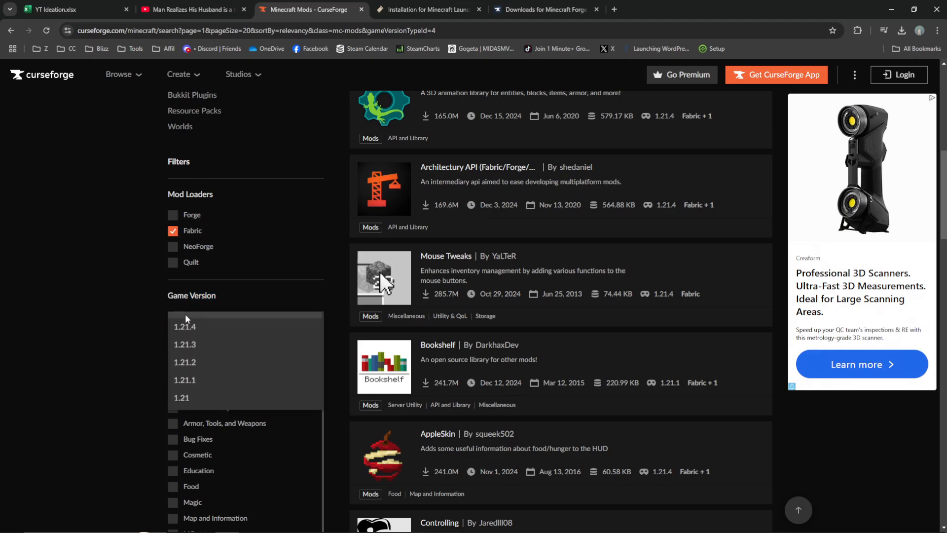
click(184, 326)
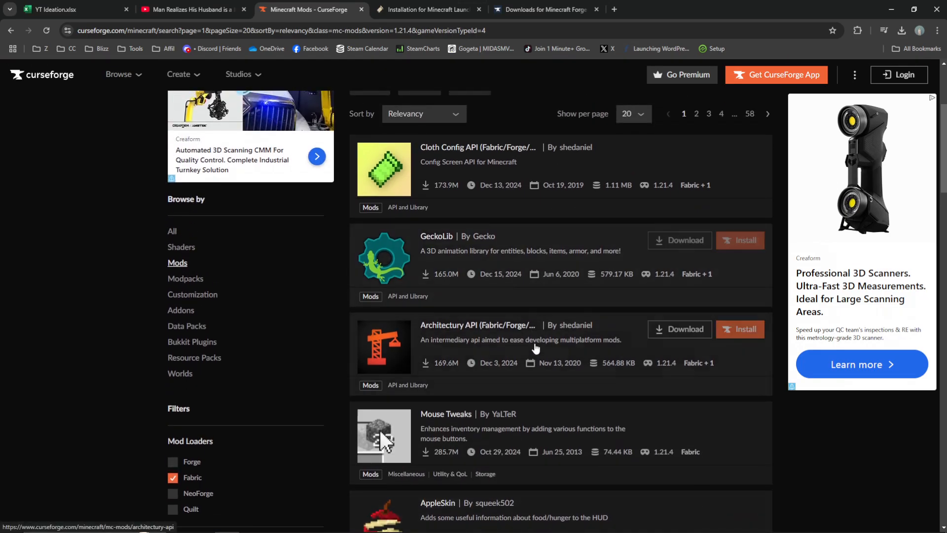
scroll(down, 3)
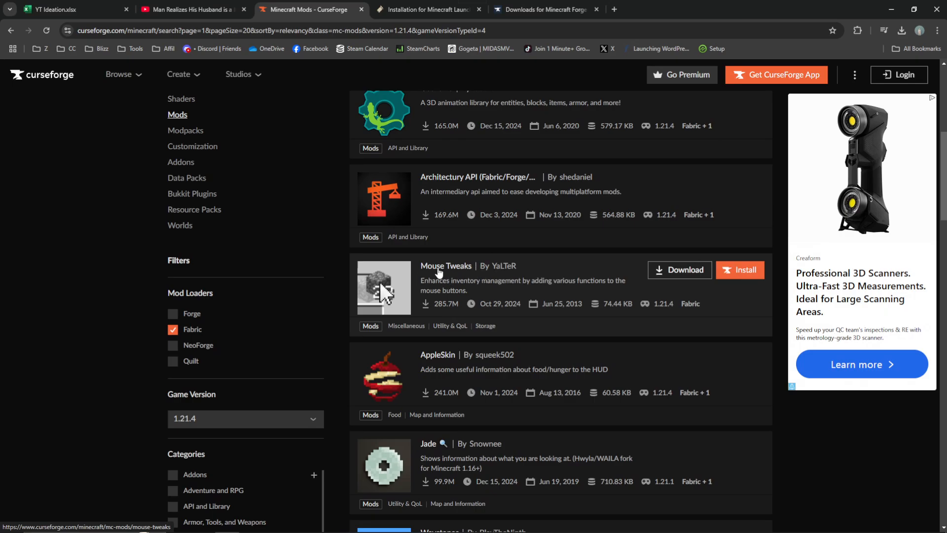
click(679, 270)
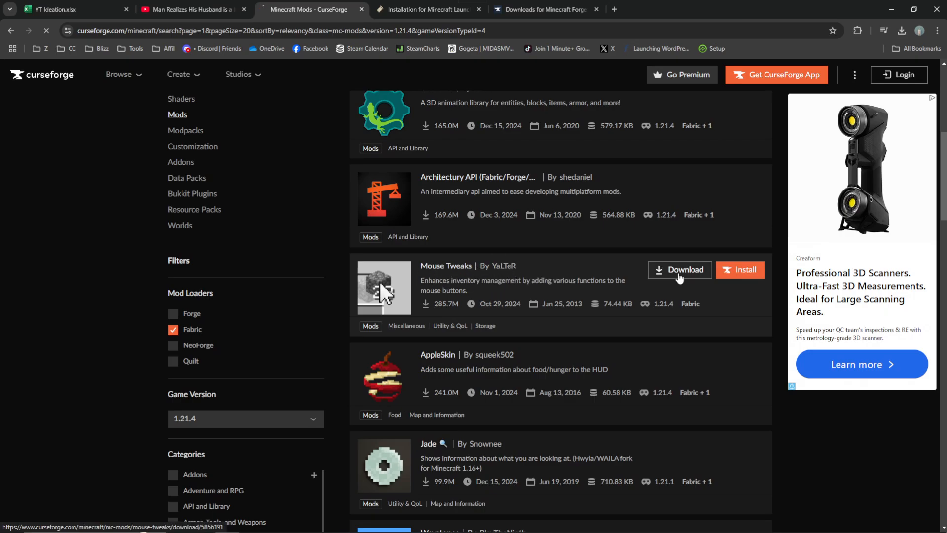
Step: Show the Downloads folder containing the MouseTweaks-fabric-mc1.21.3-2.27 JAR
click(678, 269)
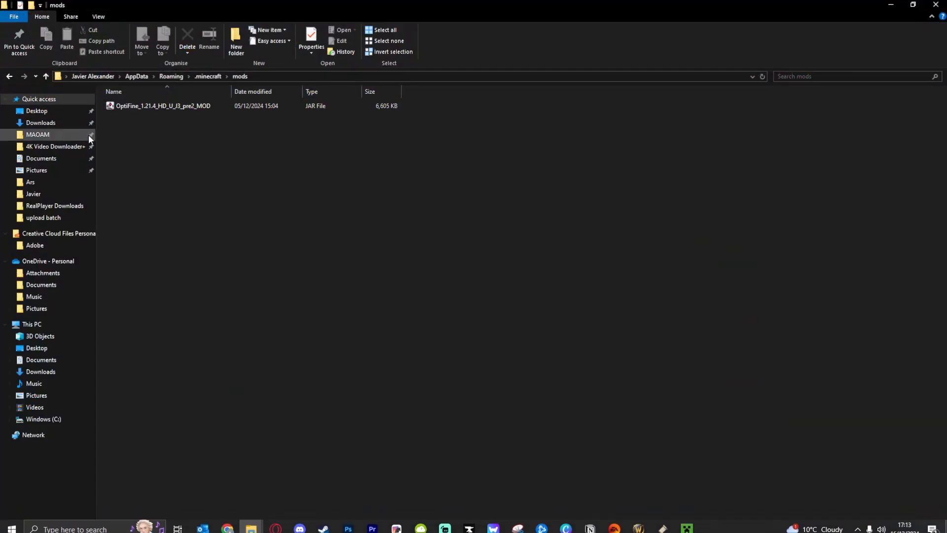
click(41, 123)
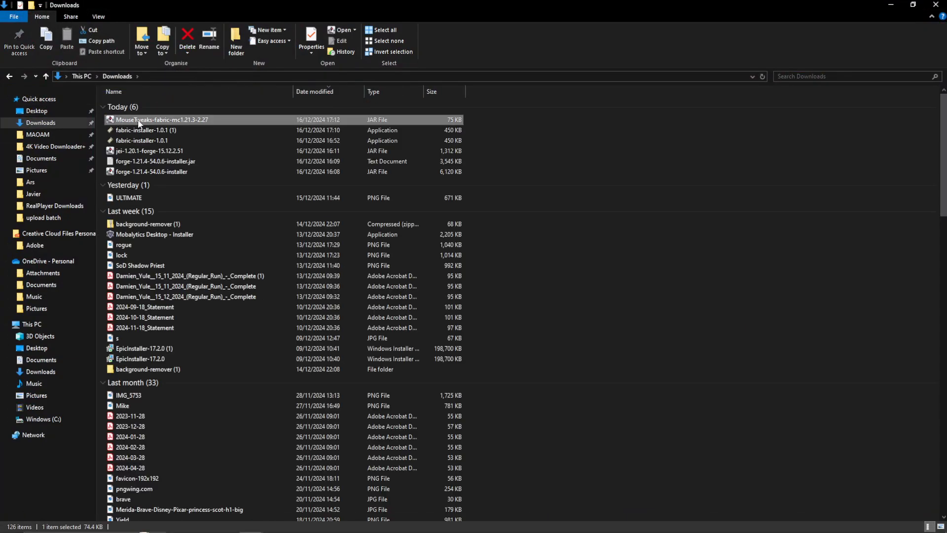
mouse_move(175, 130)
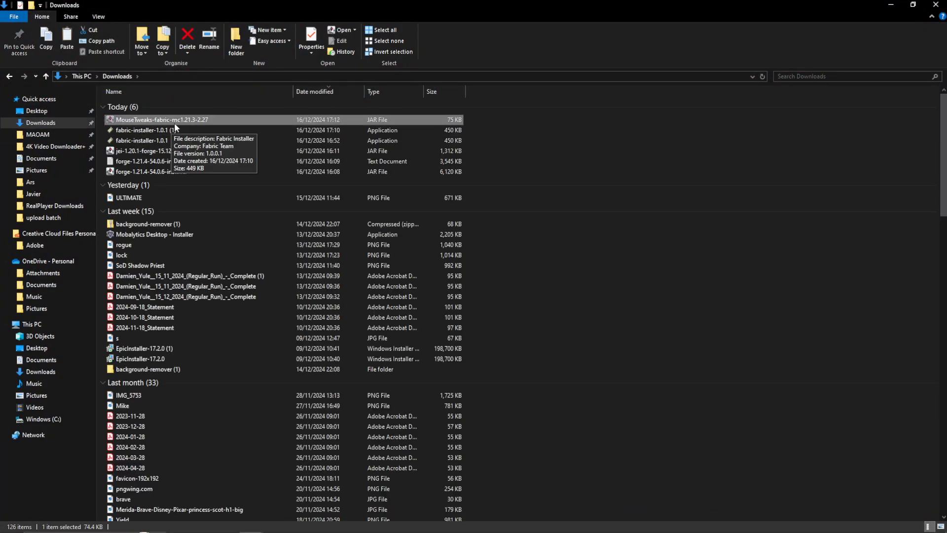